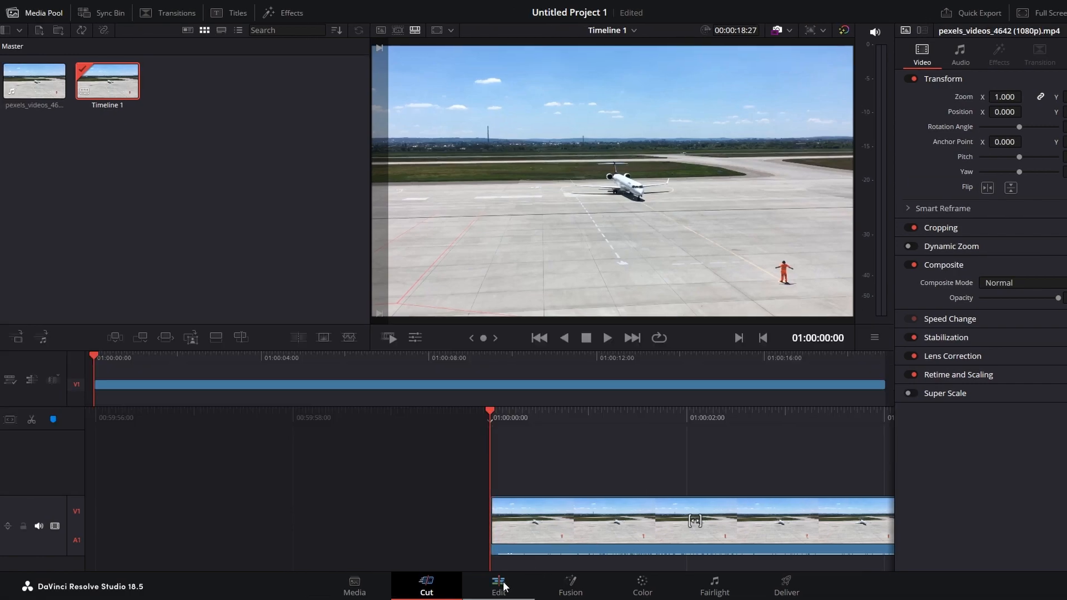
Switch from the Cut page to the Edit page workspace.
click(498, 586)
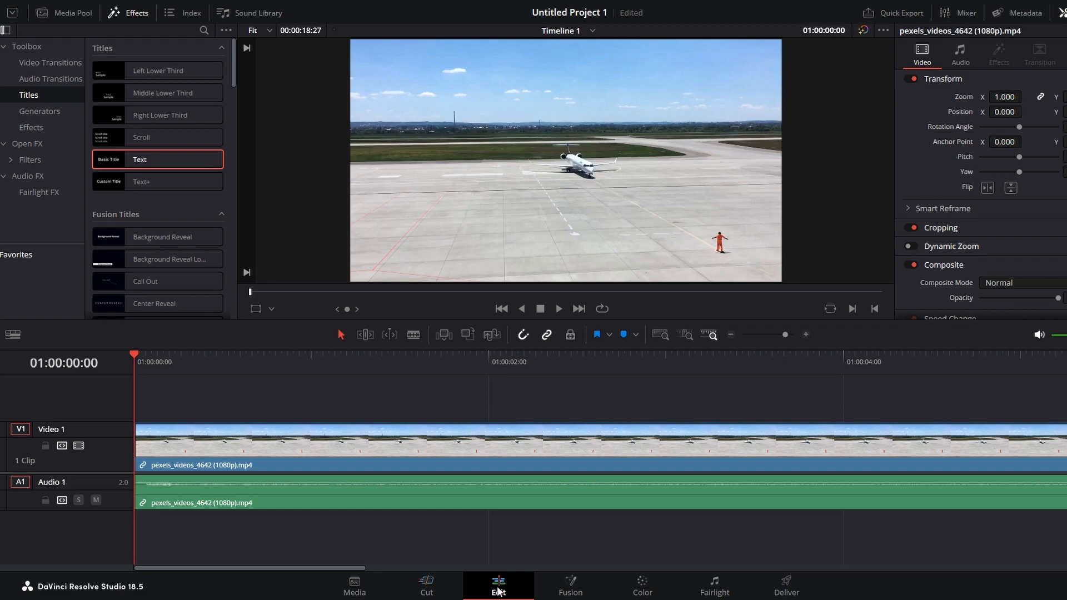
mouse_move(155, 35)
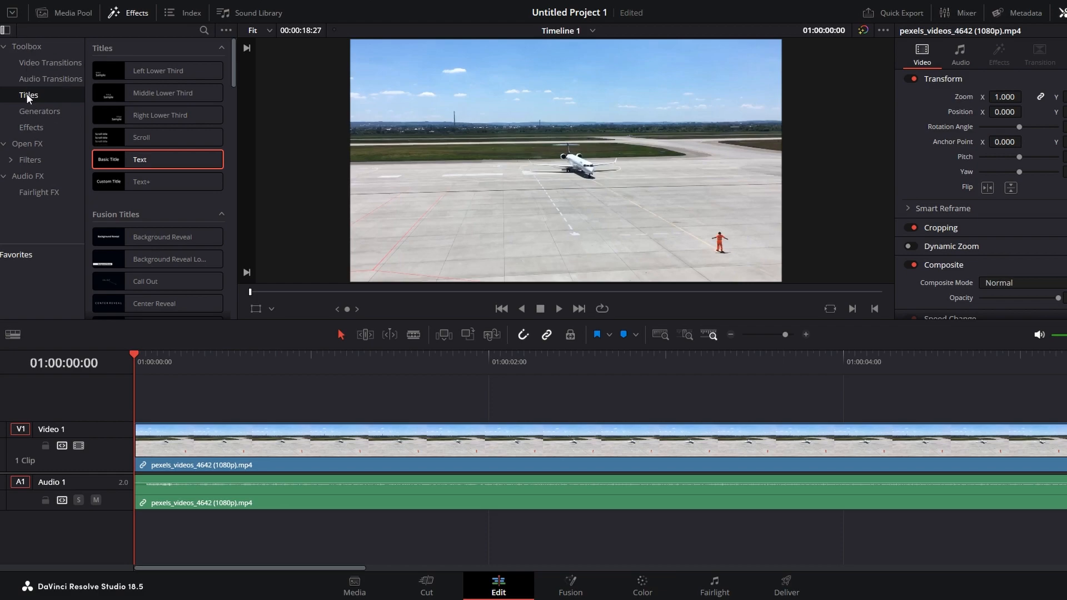
click(157, 181)
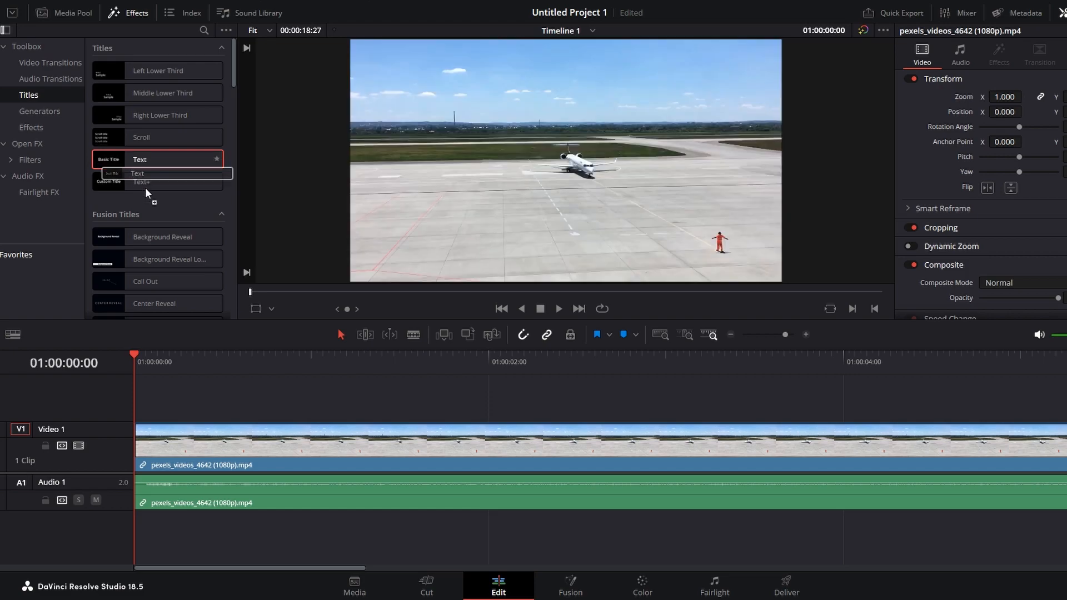
Drop the Text title onto a new Video 2 track above the runway clip.
drag(159, 177, 198, 352)
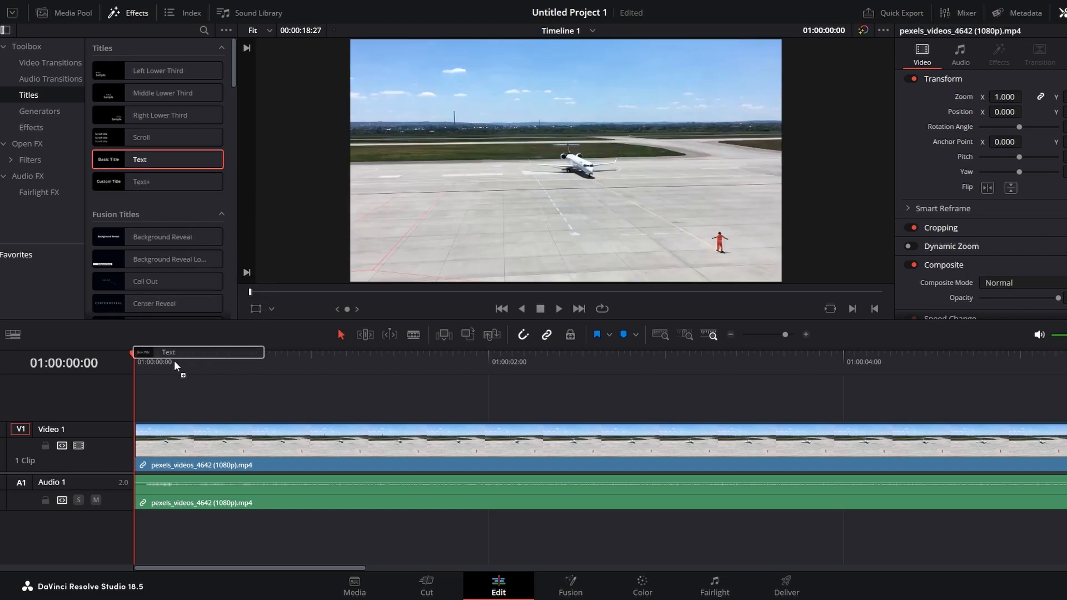
drag(168, 353, 177, 388)
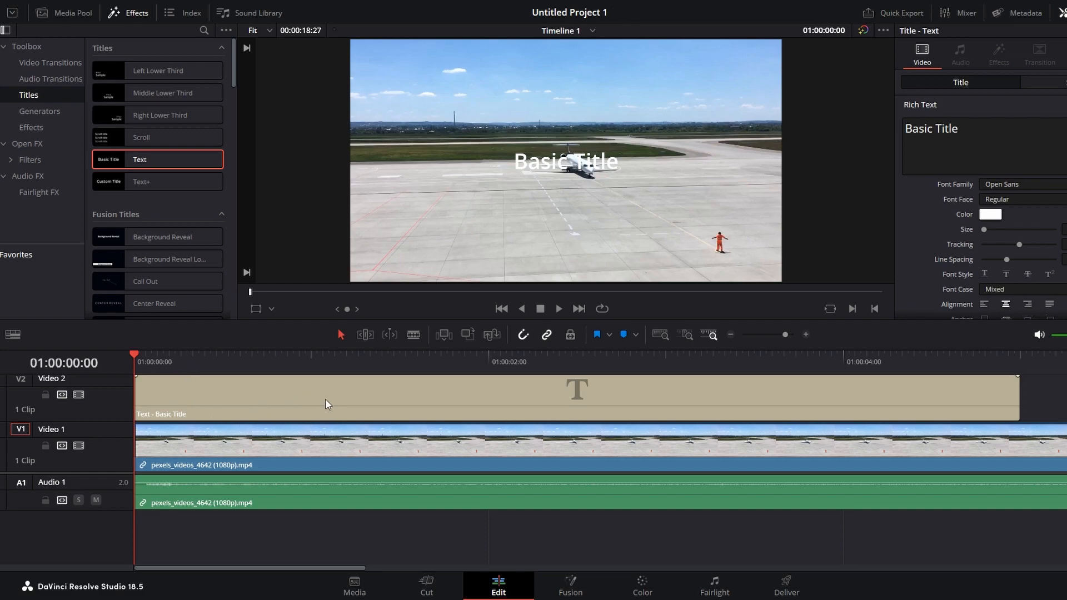
mouse_move(308, 387)
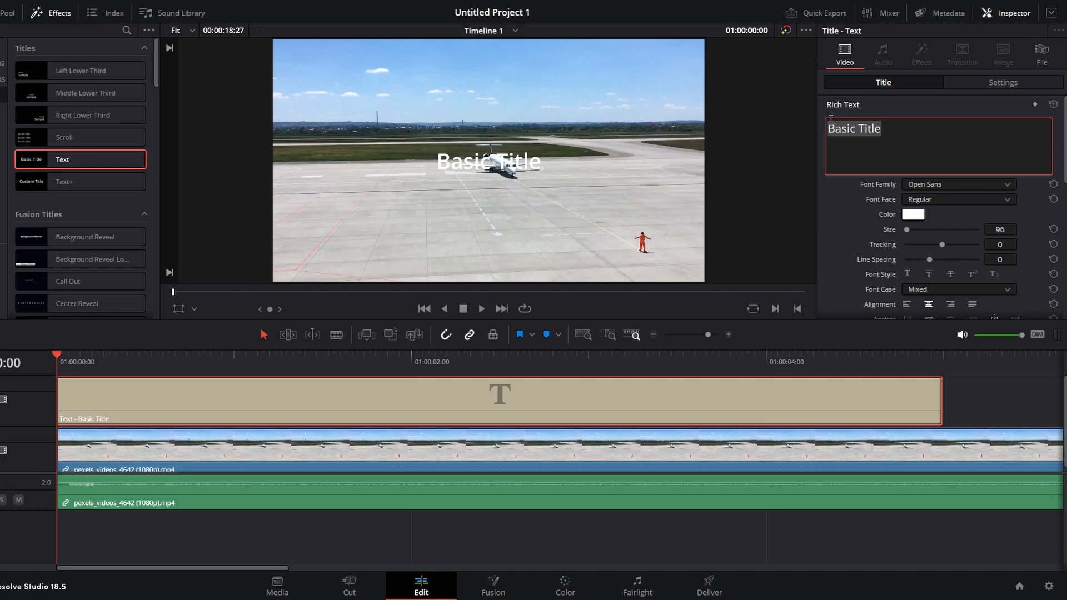
Change the title text to 'hello' and colour it red.
text(hello)
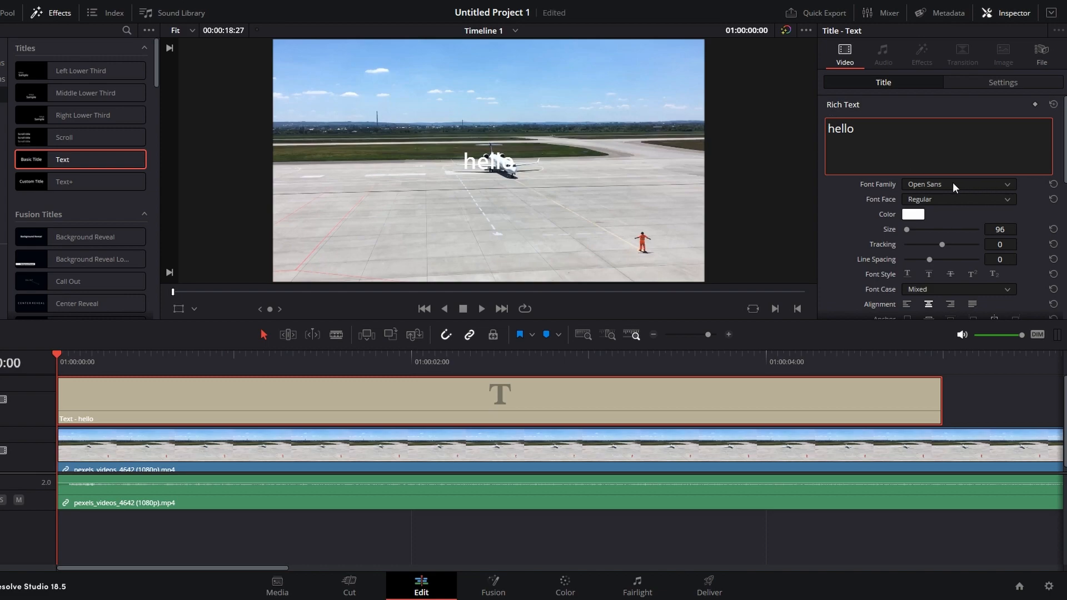
click(957, 184)
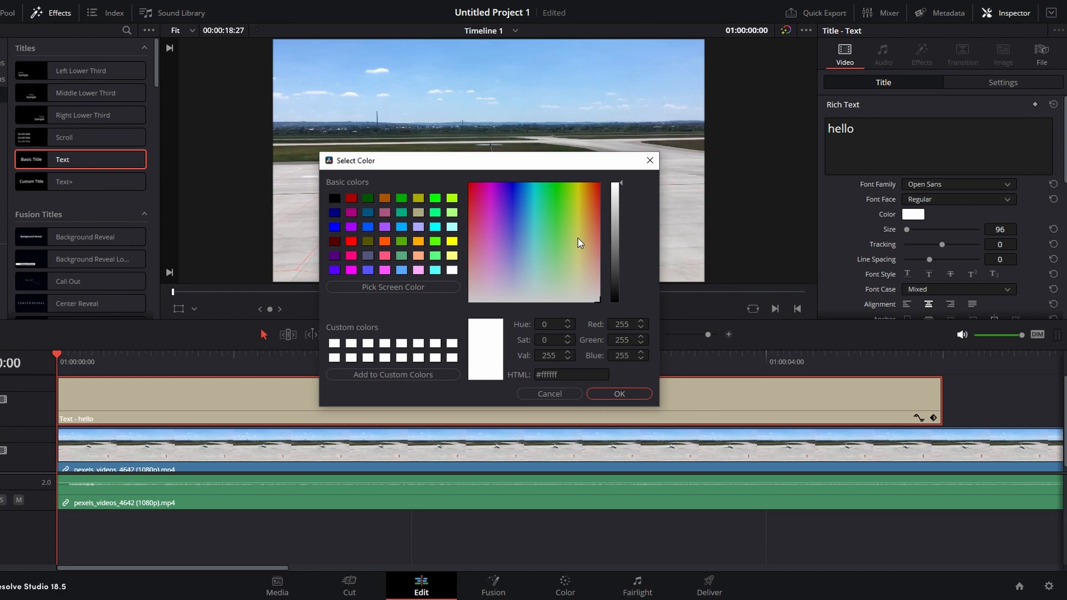
click(618, 393)
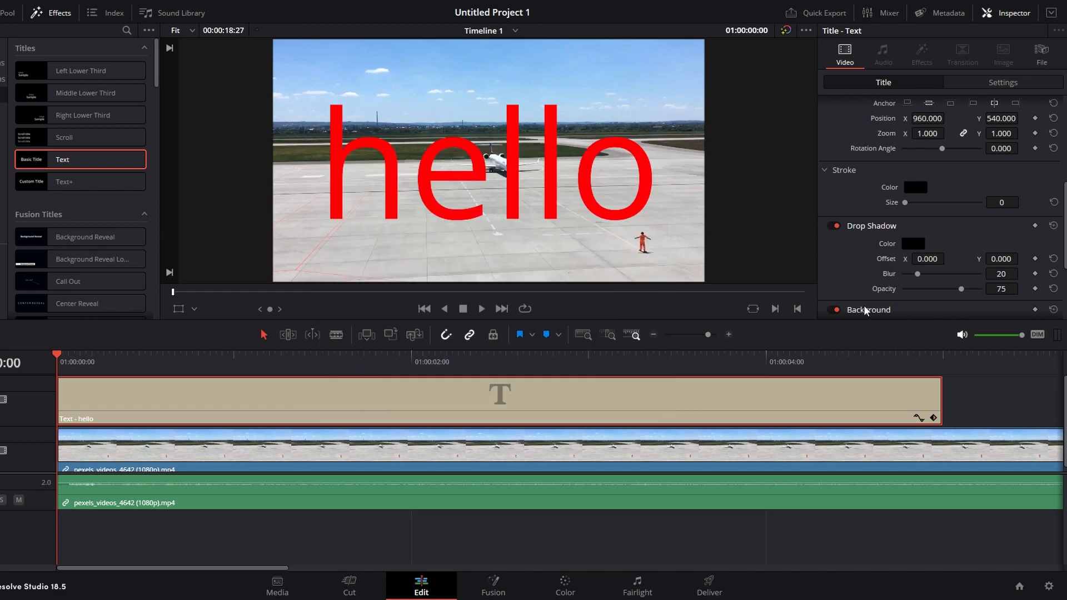
Give the title a black stroke of size 2.
drag(907, 202, 911, 203)
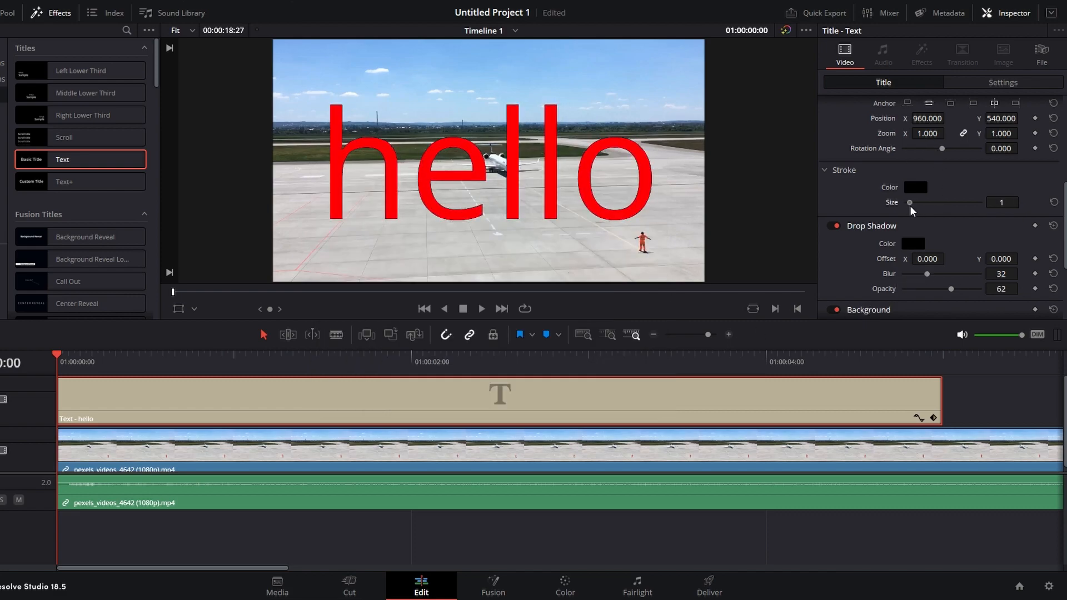
drag(910, 203, 915, 203)
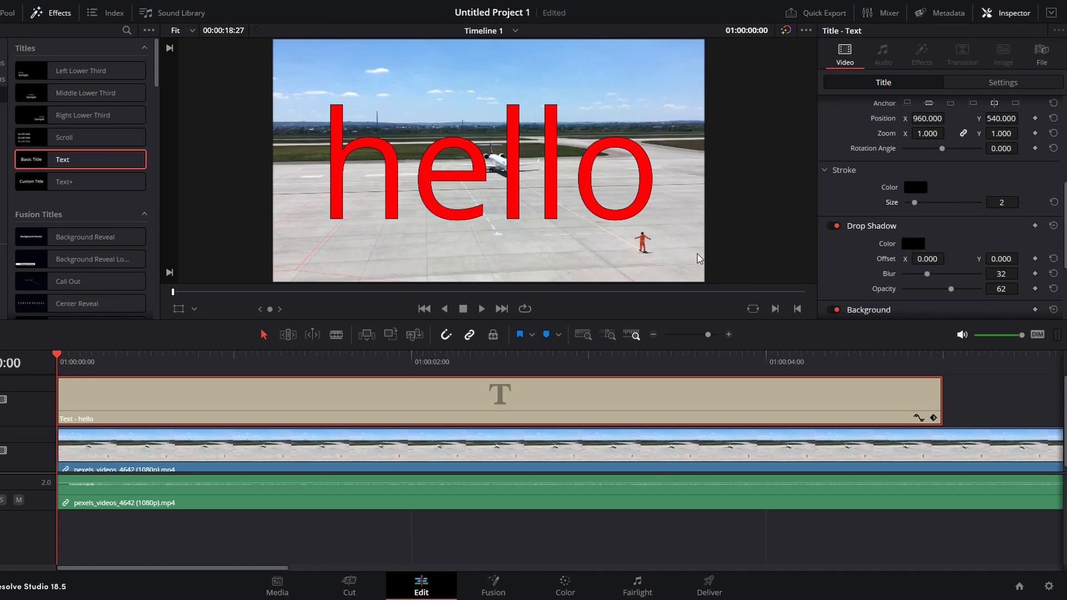